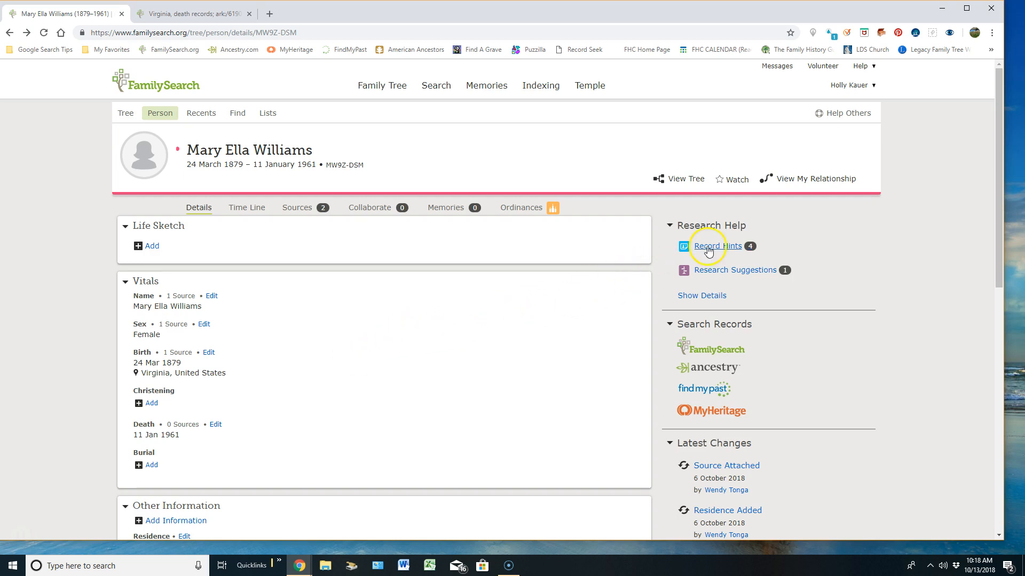
mouse_move(707, 349)
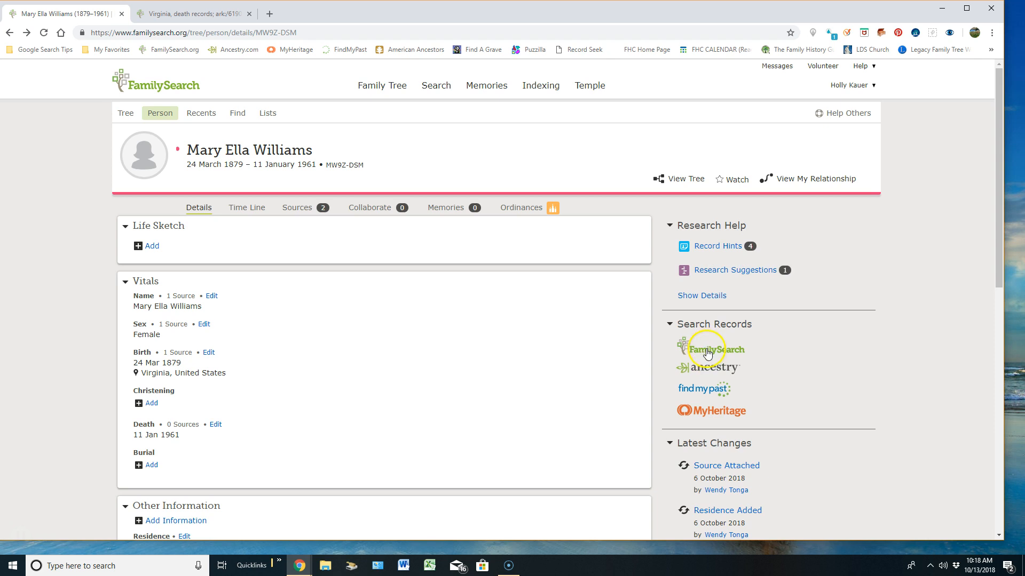
mouse_move(717, 410)
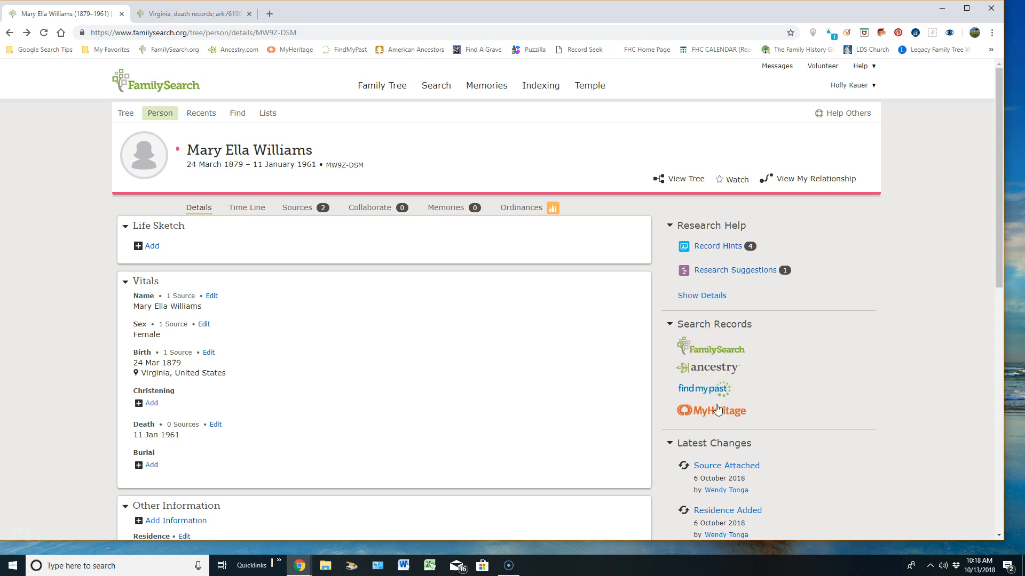
mouse_move(711, 333)
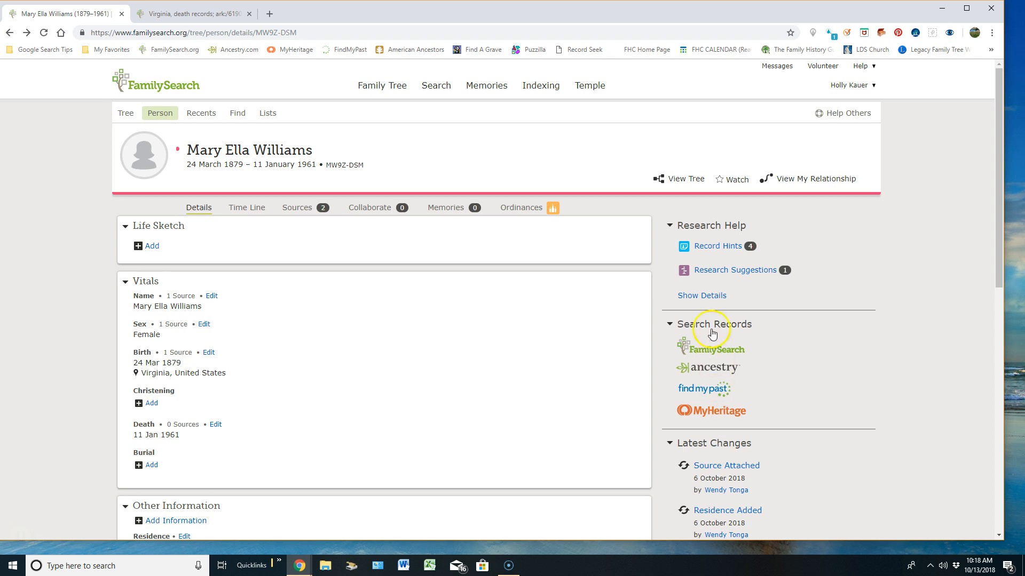
left_click(717, 245)
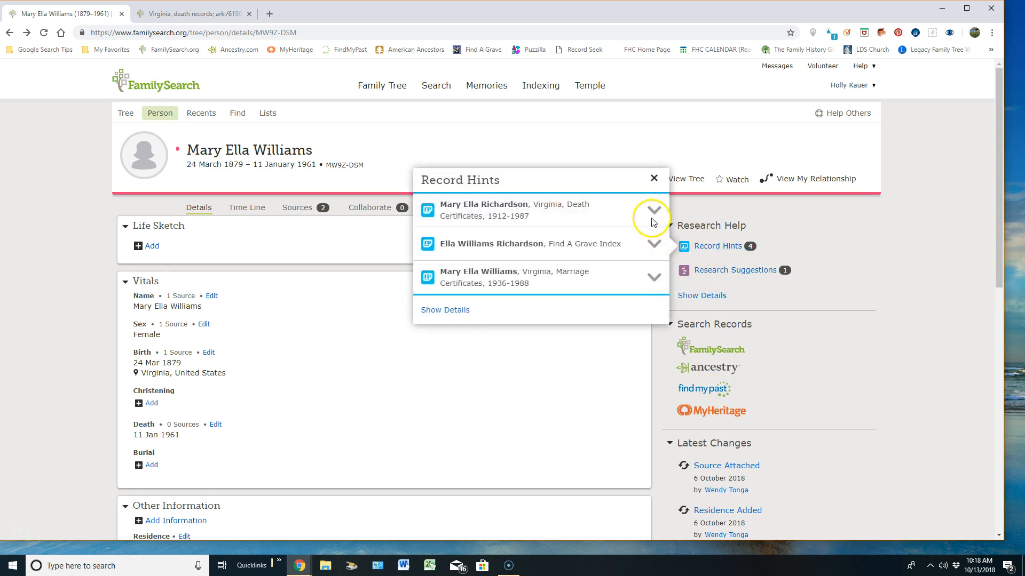
mouse_move(515, 208)
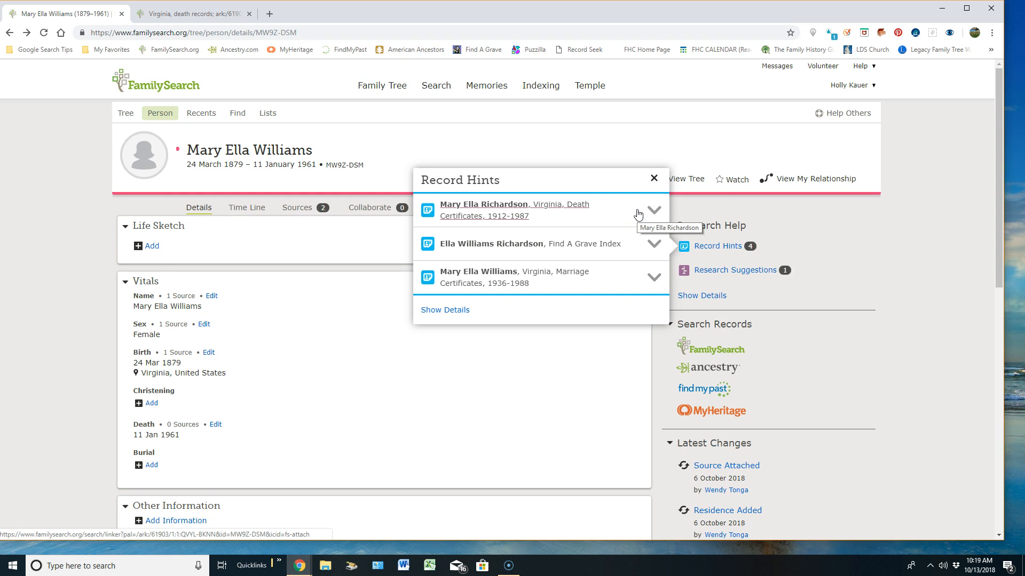
left_click(653, 210)
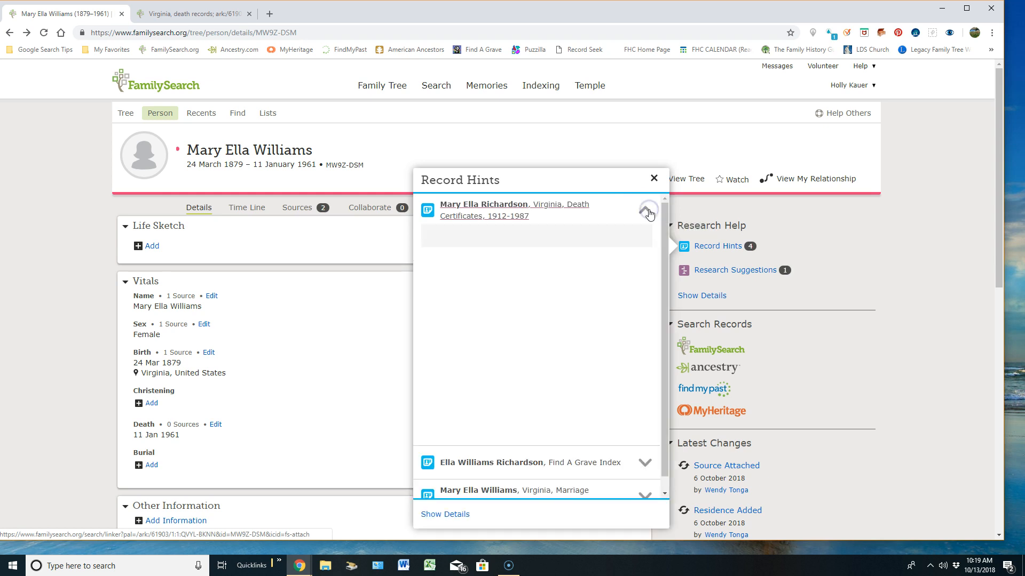
left_click(647, 209)
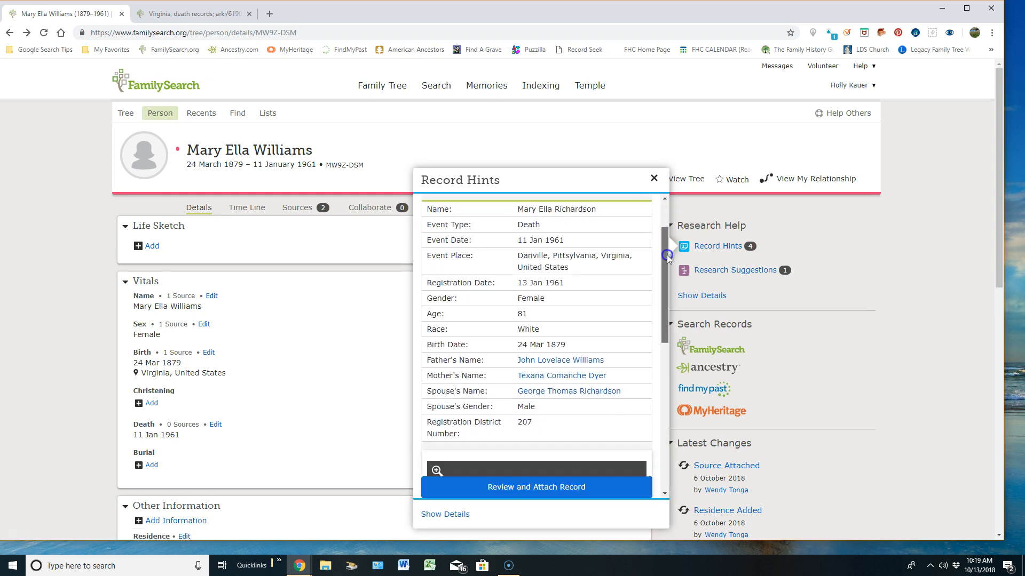
scroll("down", 3)
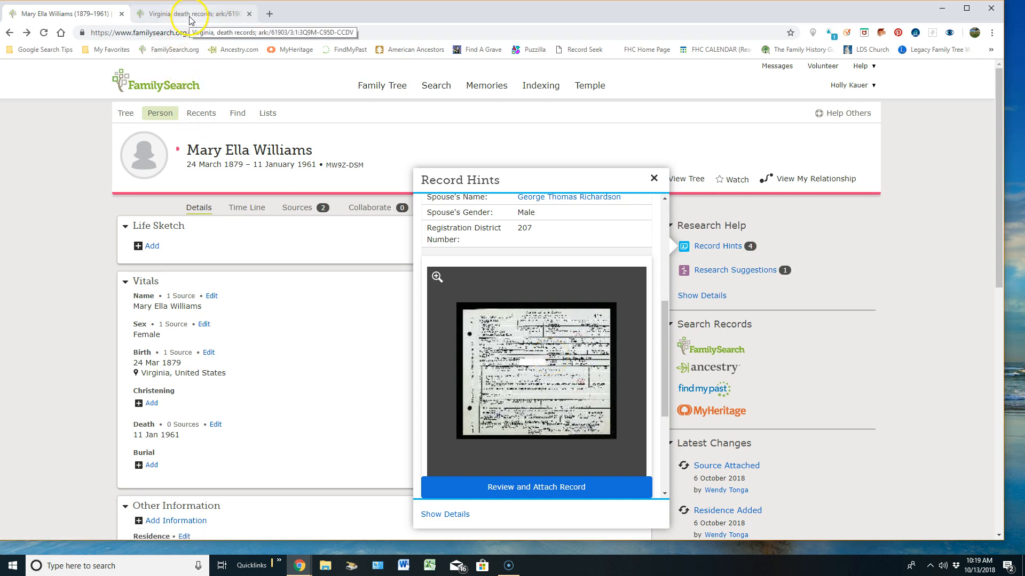
Switch to the Virginia death record tab and close the Record Hints popup
left_click(189, 13)
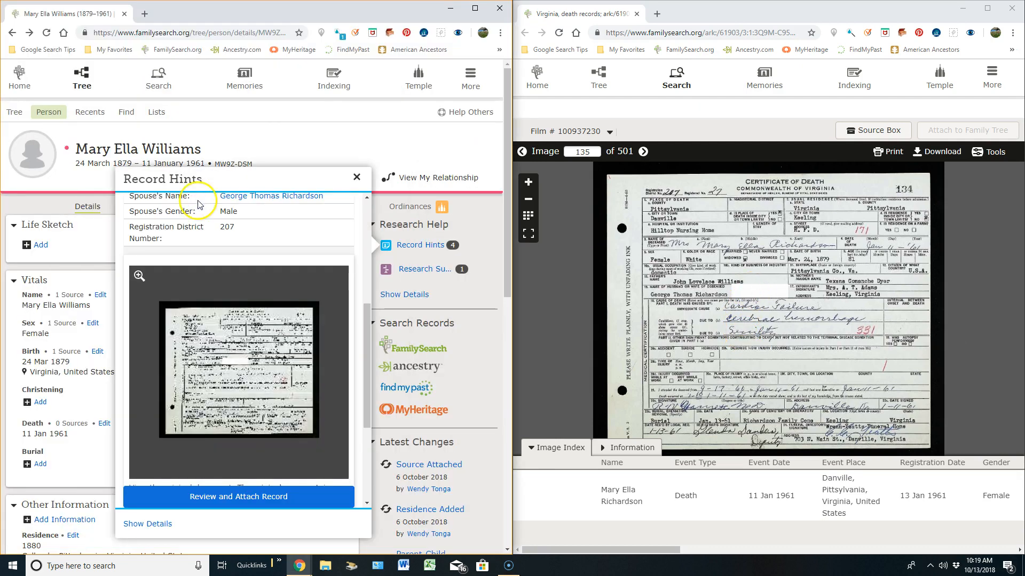
left_click(355, 177)
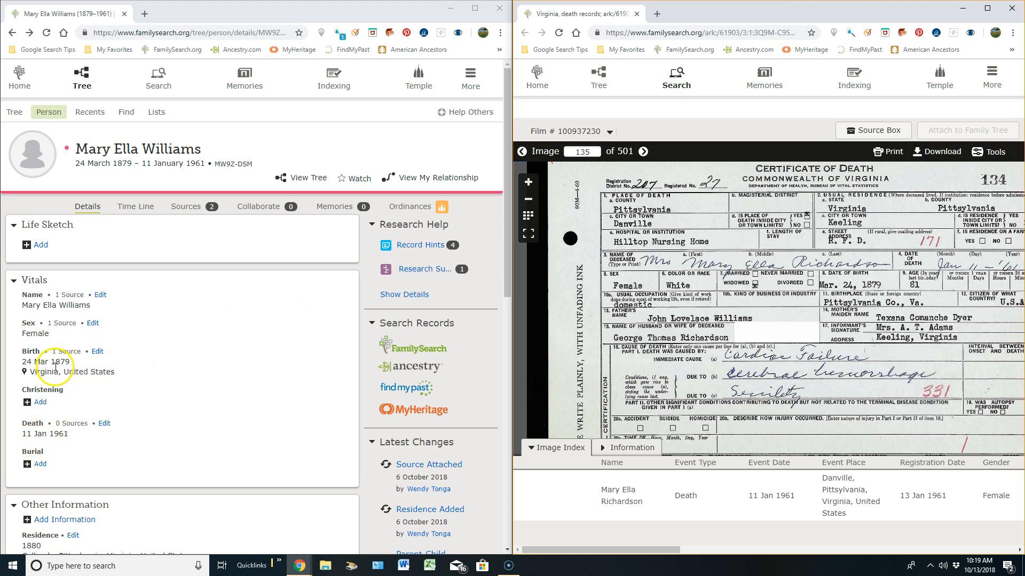
mouse_move(49, 361)
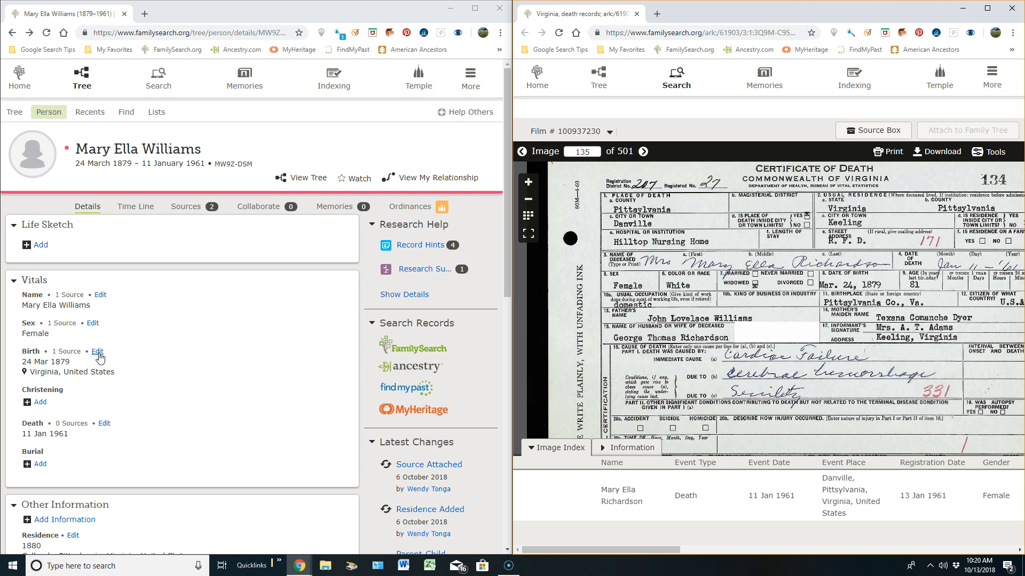
mouse_move(825, 322)
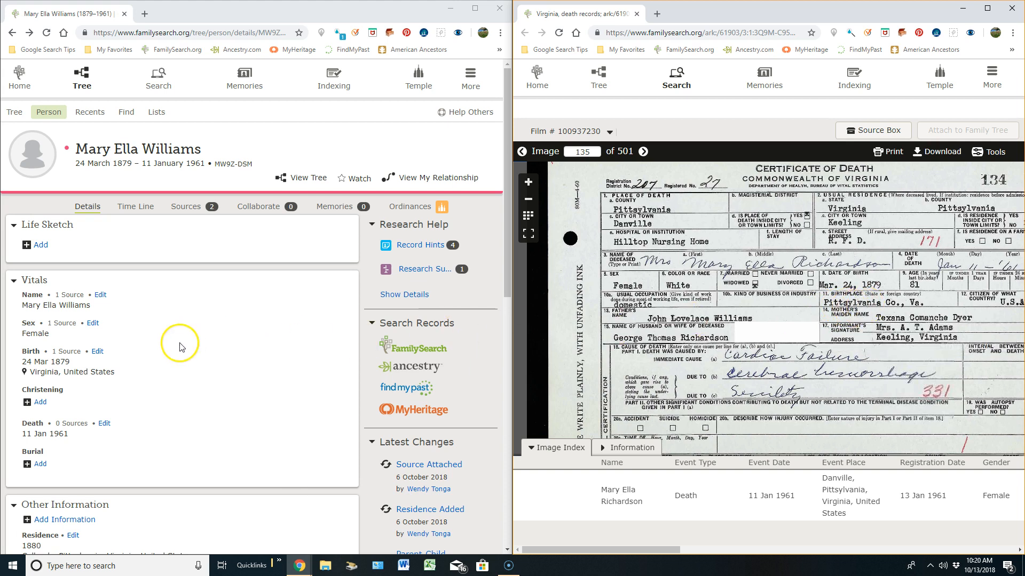
mouse_move(98, 353)
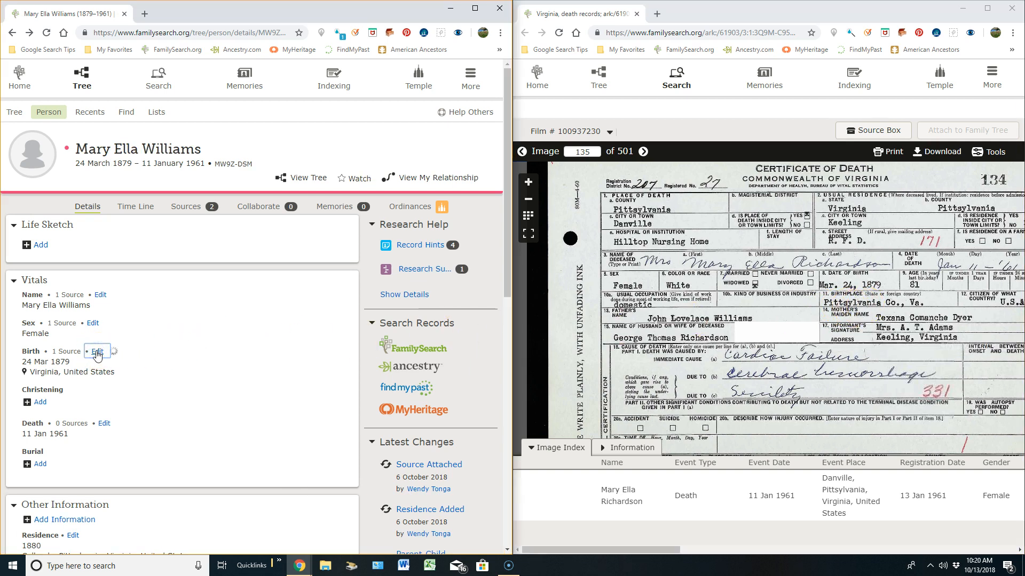
Edit Birth to 24 March 1879 and begin entering Pittsylvania, Virginia, United States
left_click(97, 351)
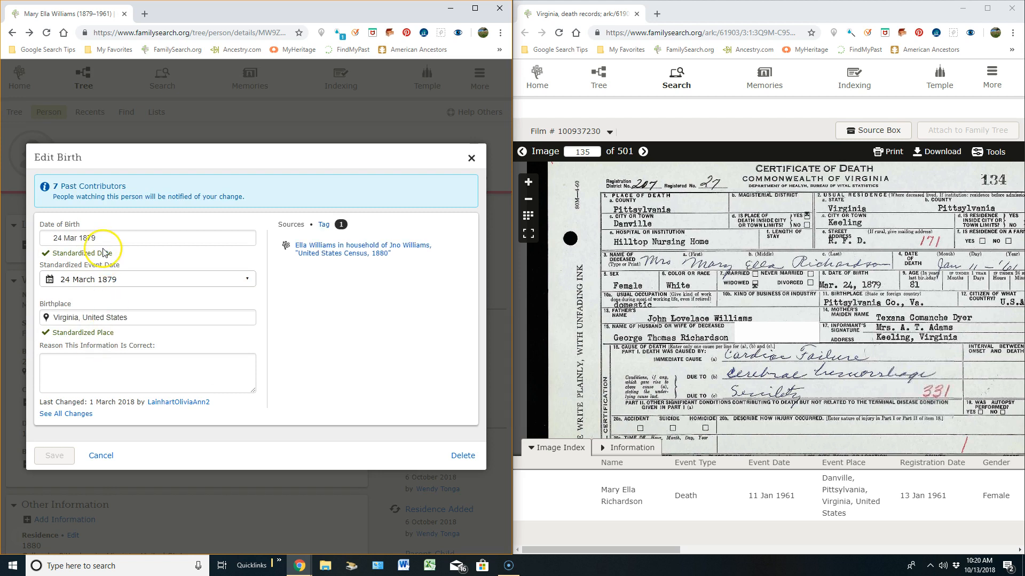
left_click(95, 238)
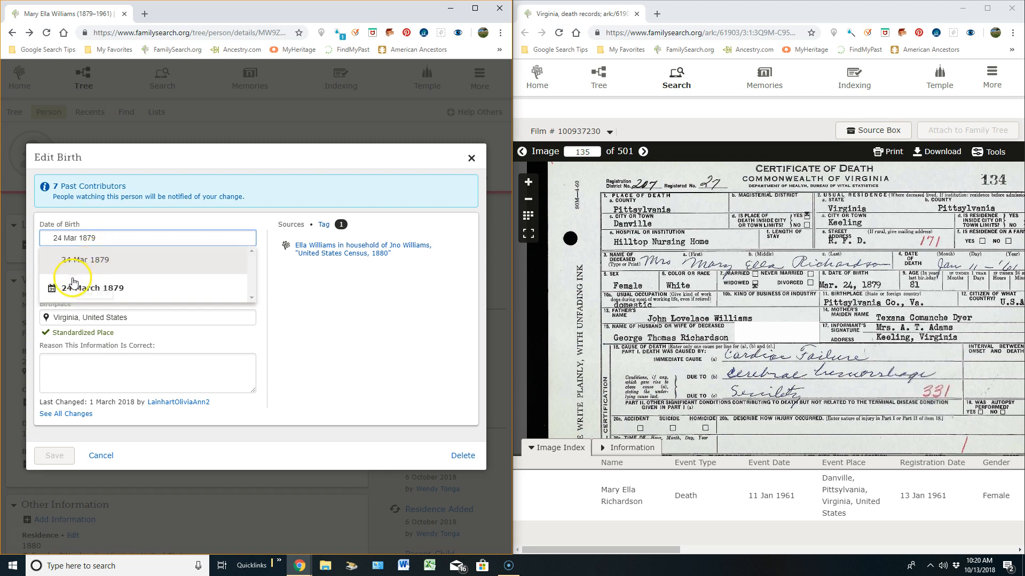
left_click(93, 287)
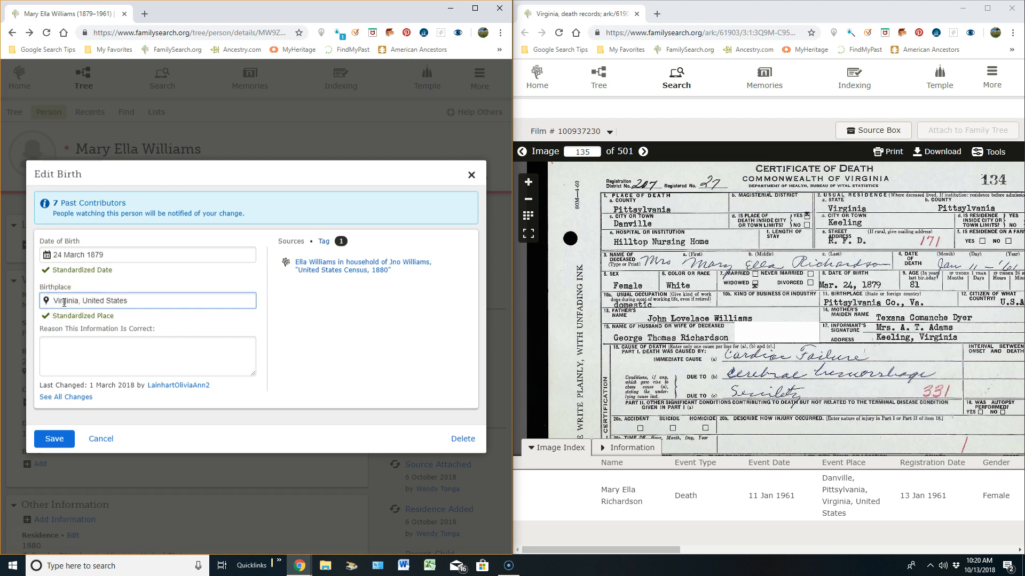
type("Pittsylvania,")
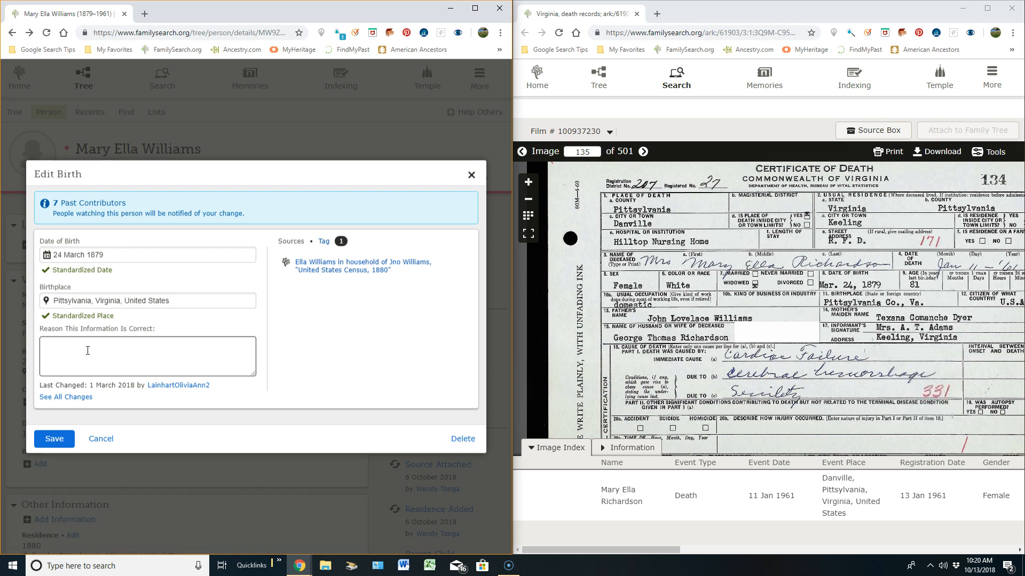
Enter the birth reason 'Death Certificate provides this death date and place.'
type("Dejat")
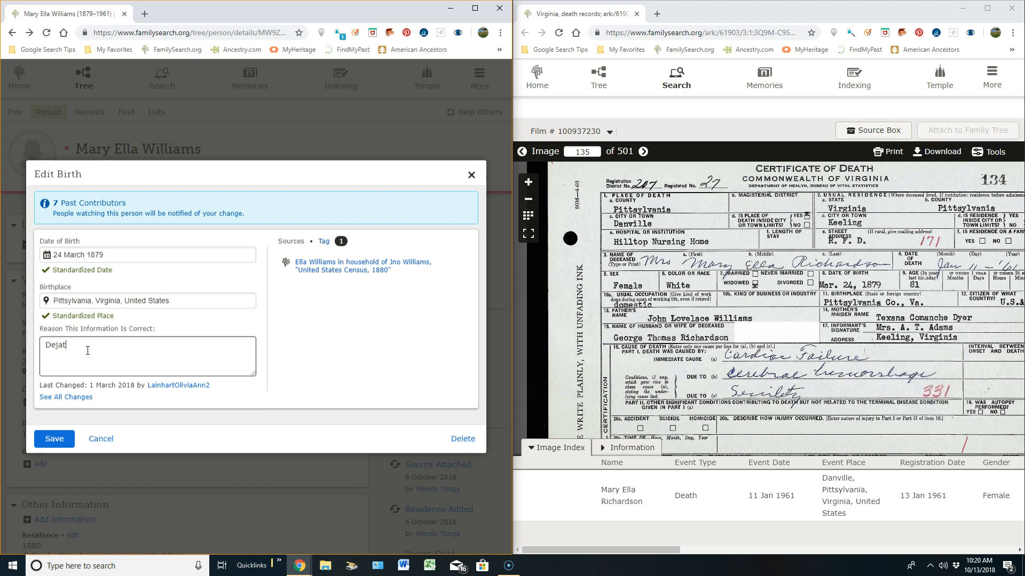
type("Death")
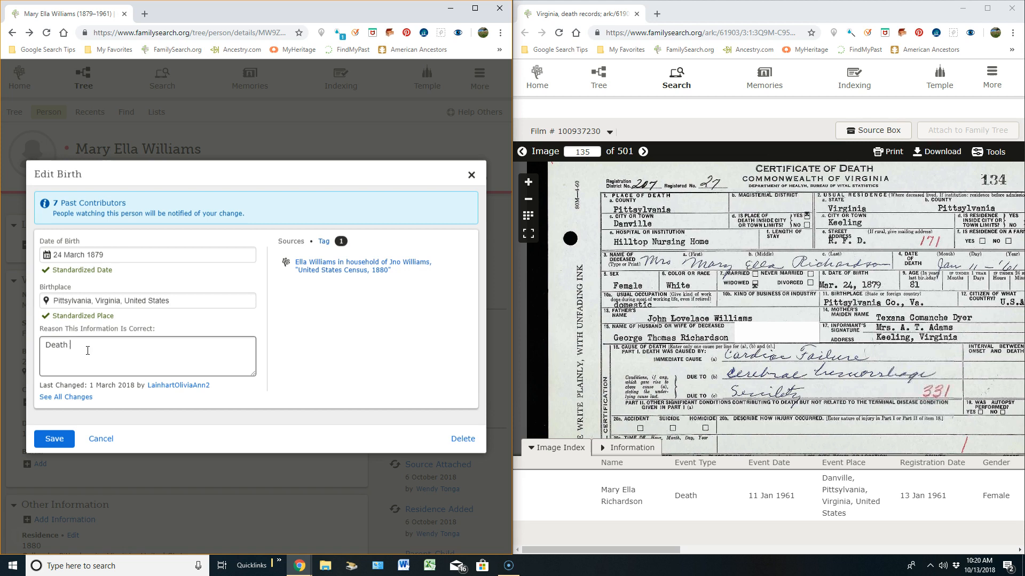
type("Certific")
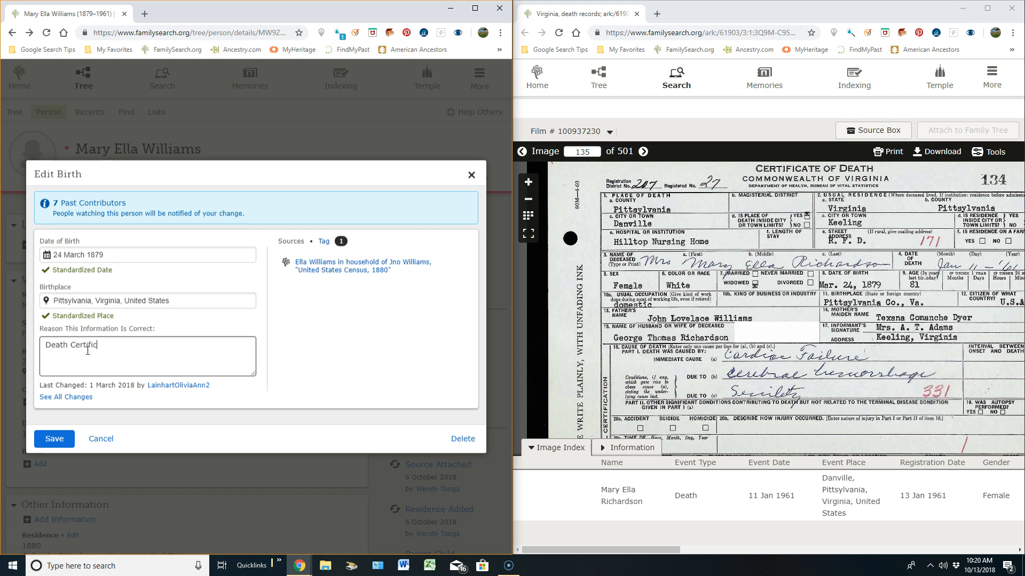
type("ate provides this death d")
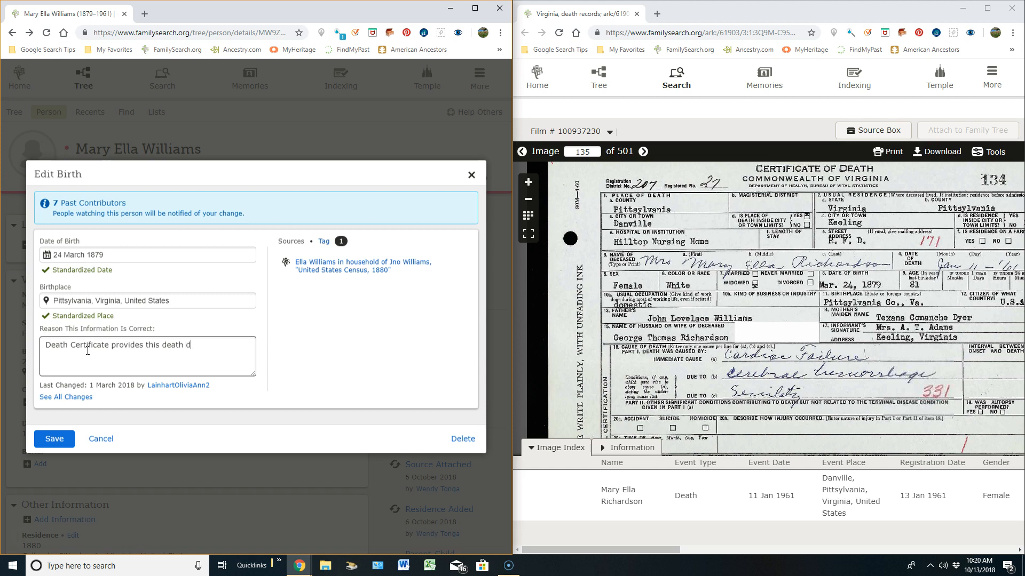
type("ate and place.")
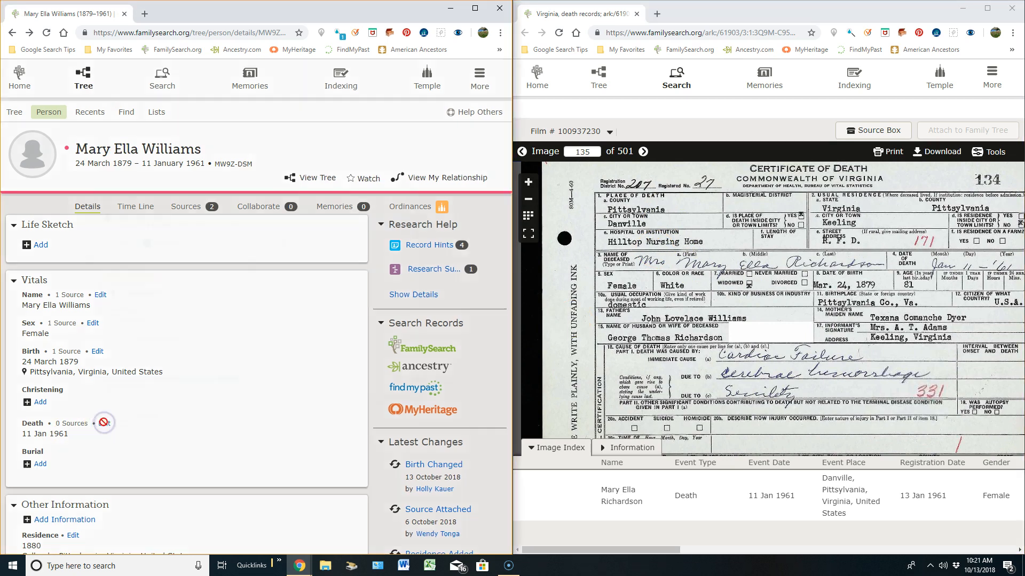
Edit Death and choose the standardized date 11 January 1961
left_click(91, 423)
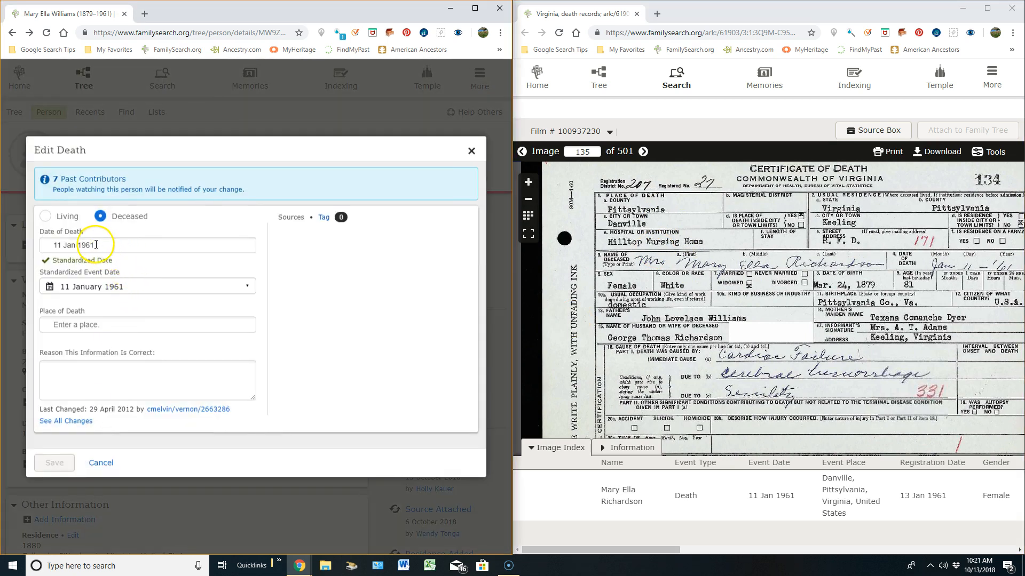
left_click(131, 245)
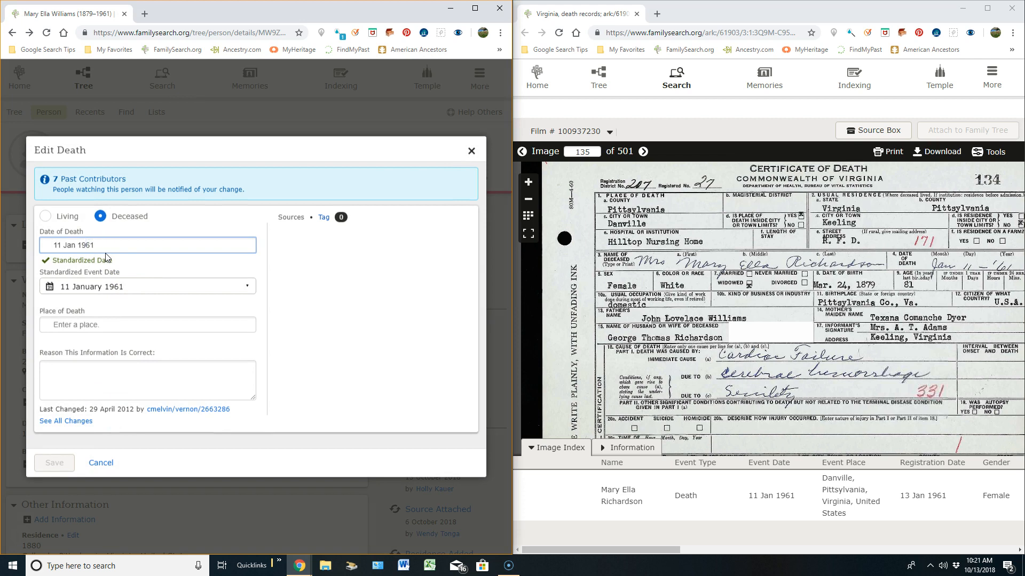
left_click(146, 245)
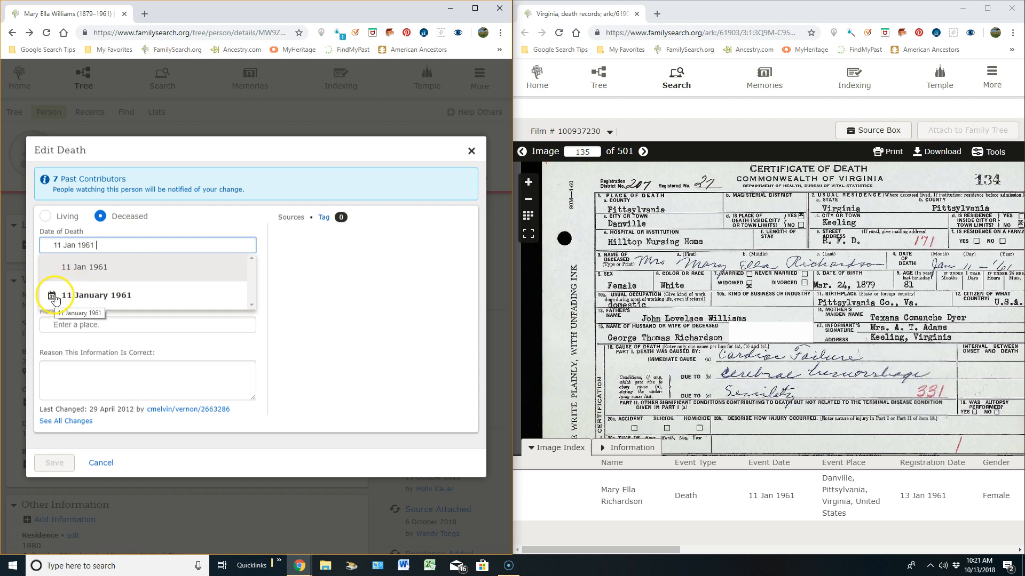
left_click(95, 294)
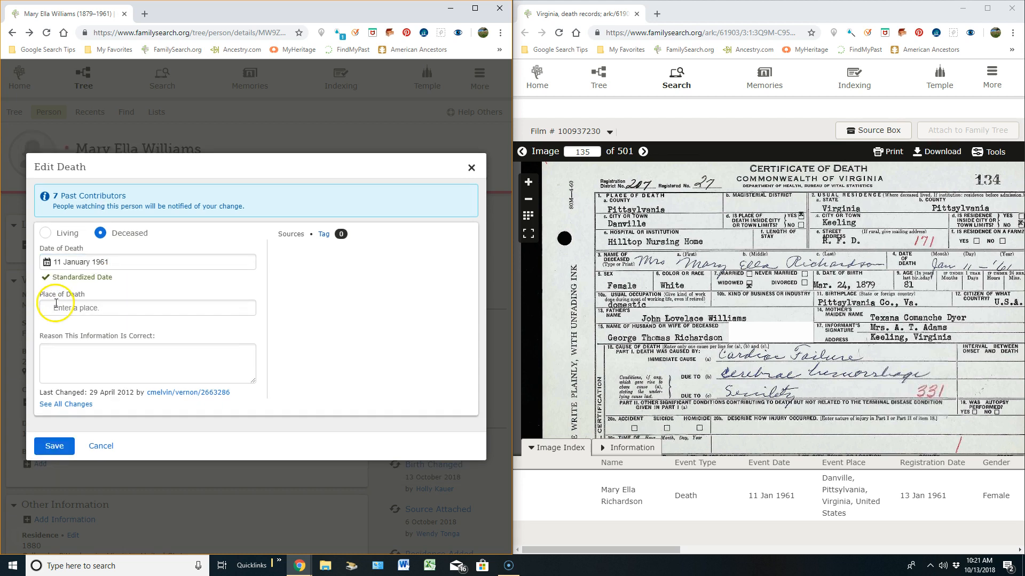
left_click(148, 308)
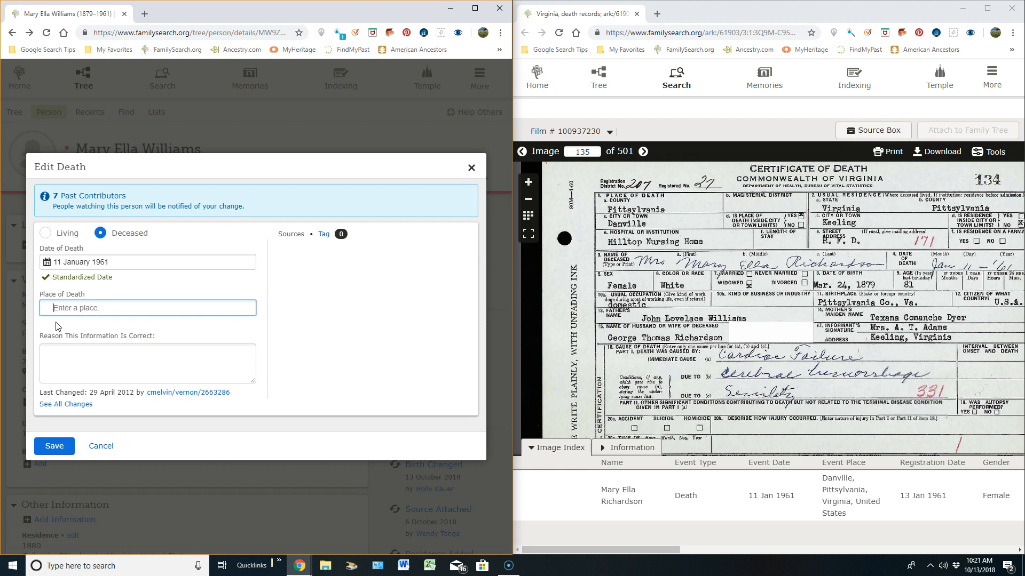
Set death place to Danville, Pittsylvania, Virginia, add a death-certificate reason, and save
type("Danville, Pittsylvania, Virginia, United States")
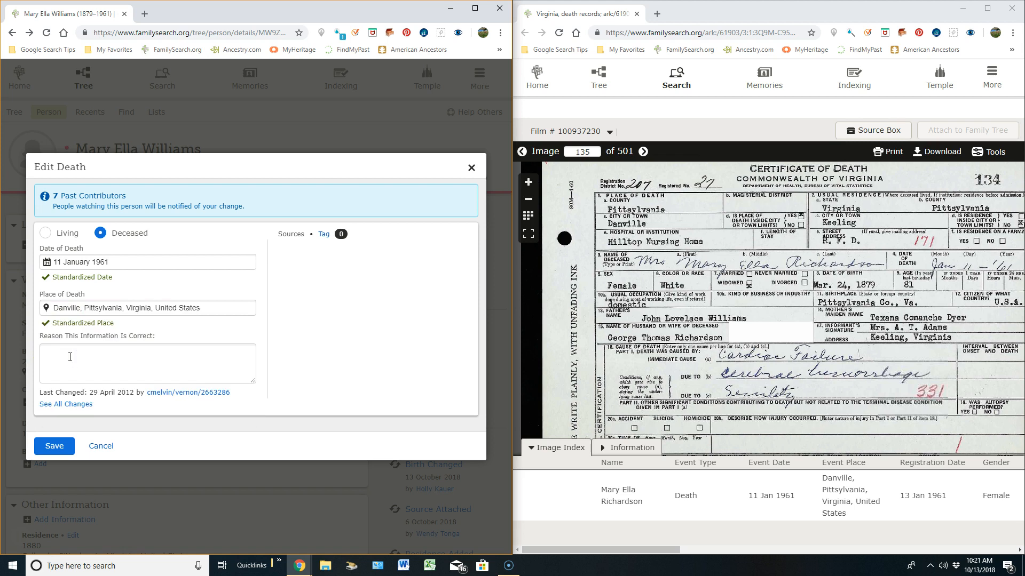
type("Death Certi")
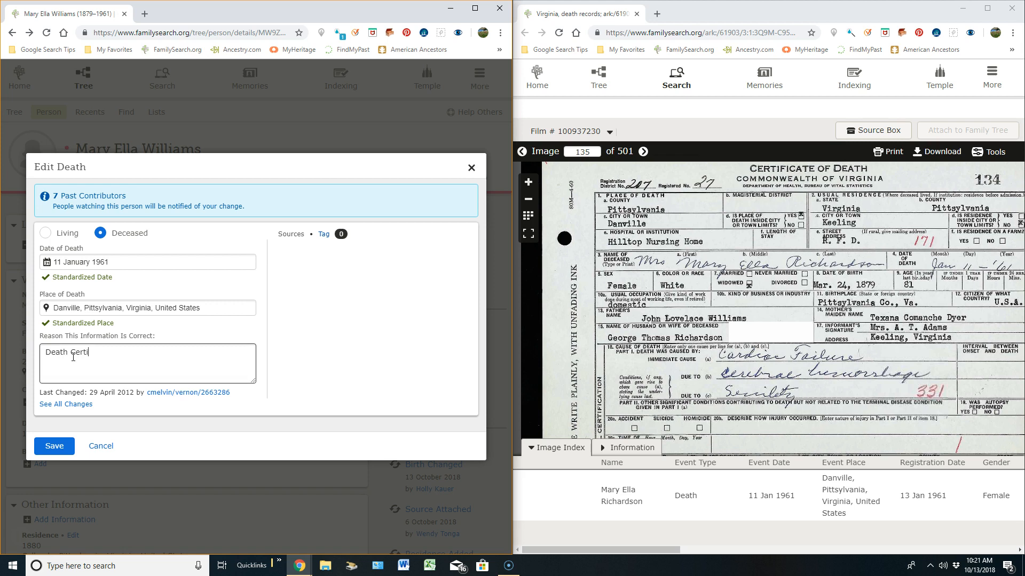
type("ficate")
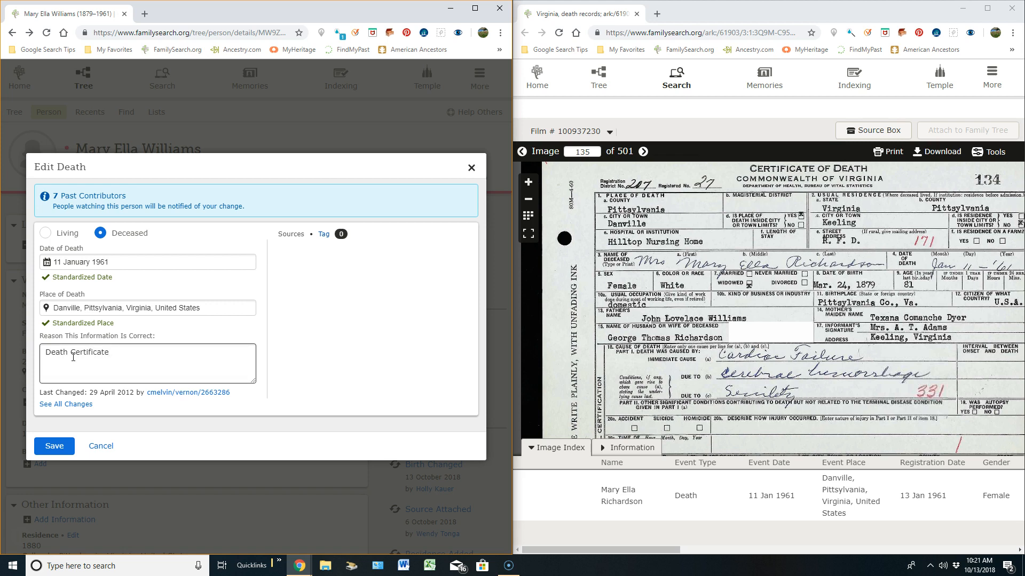
type("provides this death date and place.")
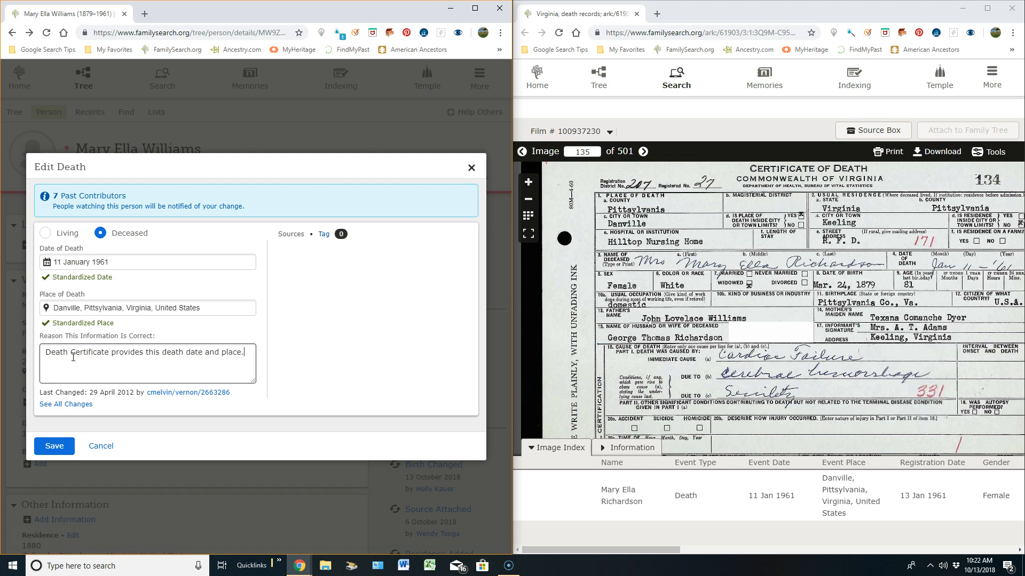
left_click(54, 446)
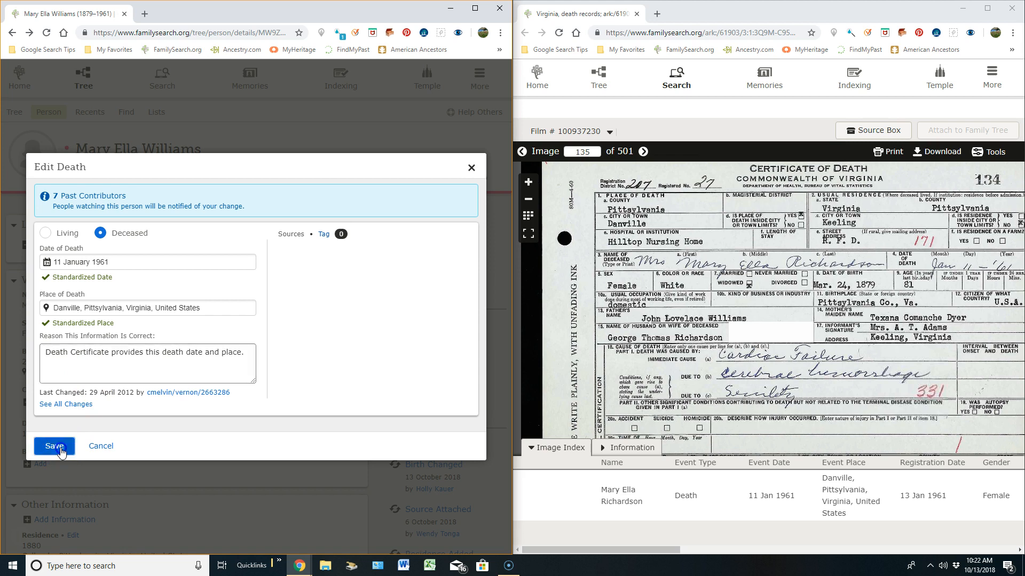
Change 'death' to 'birth' in the birth reason and save
left_click(53, 446)
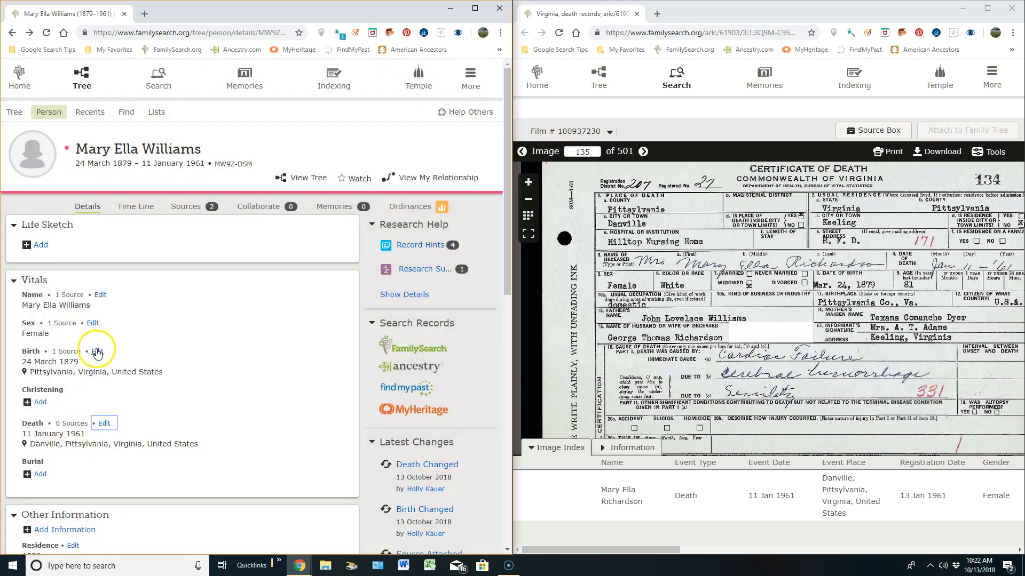
left_click(96, 348)
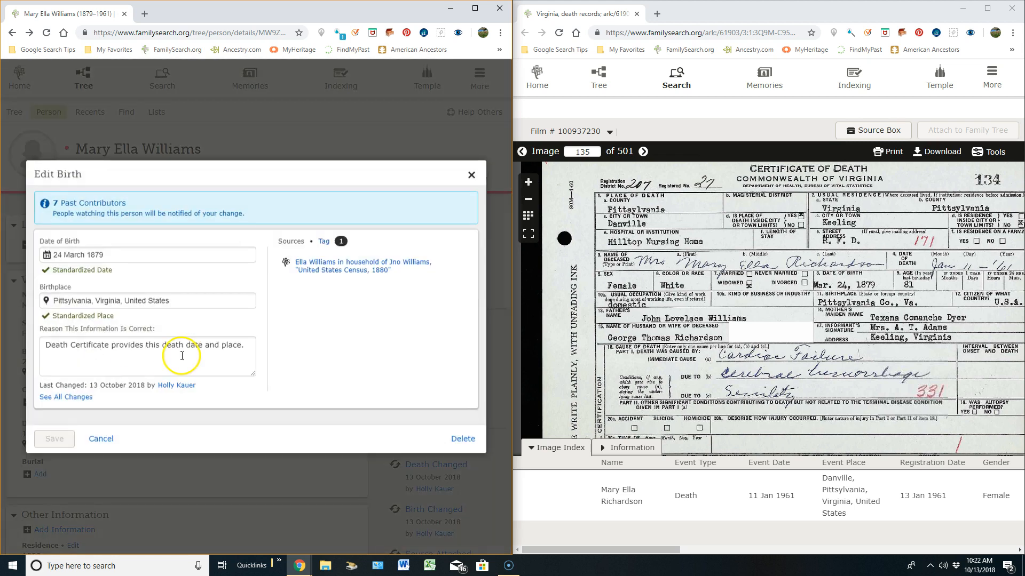
double_click(171, 344)
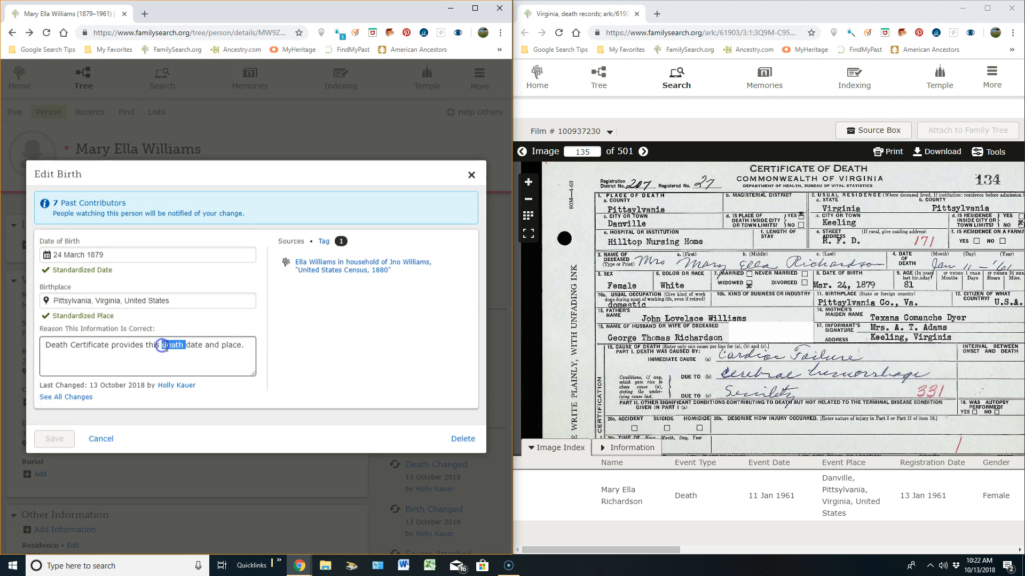
type("birth")
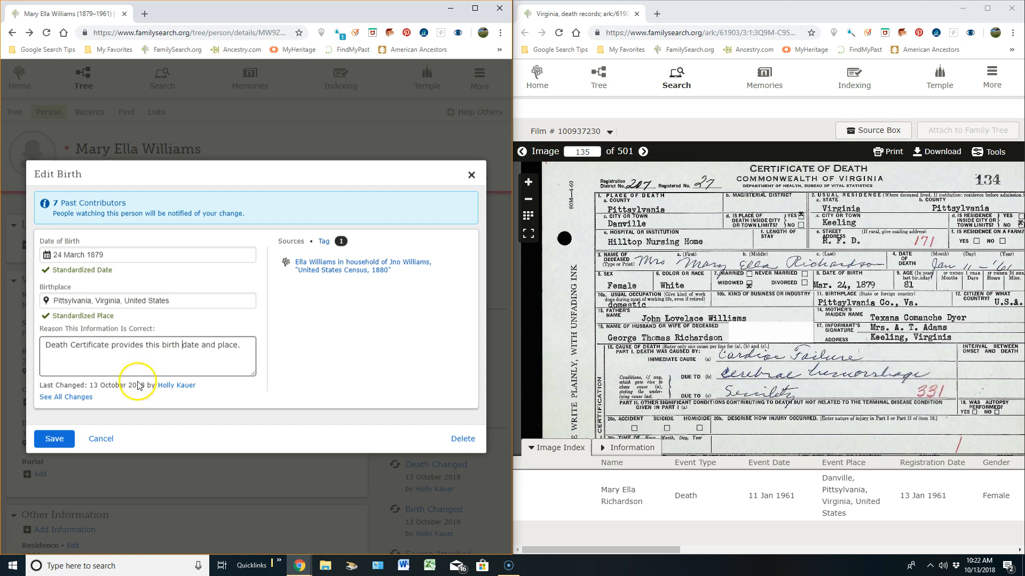
left_click(101, 439)
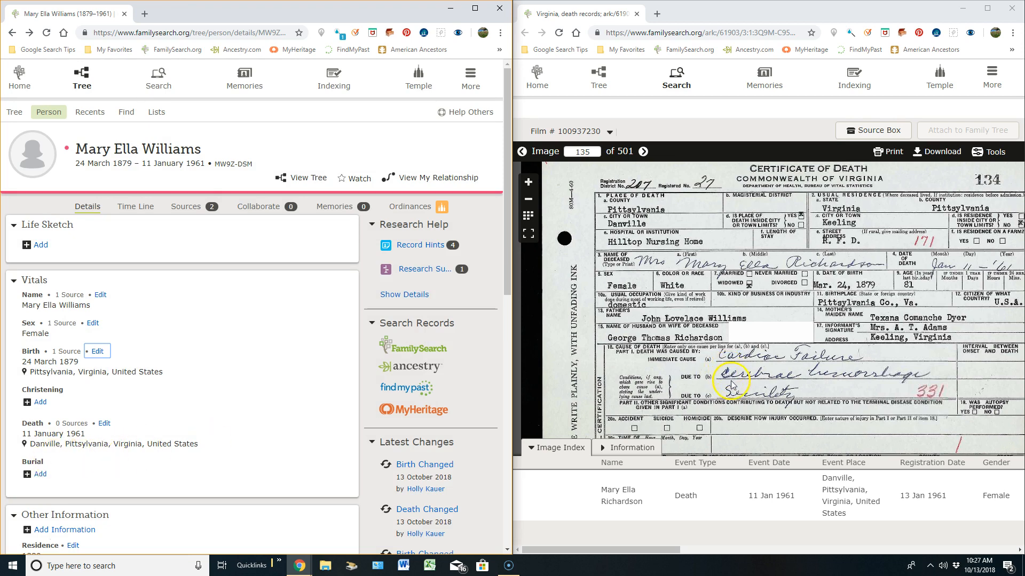
Add a burial event dated 13 January 1961
scroll("down", 3)
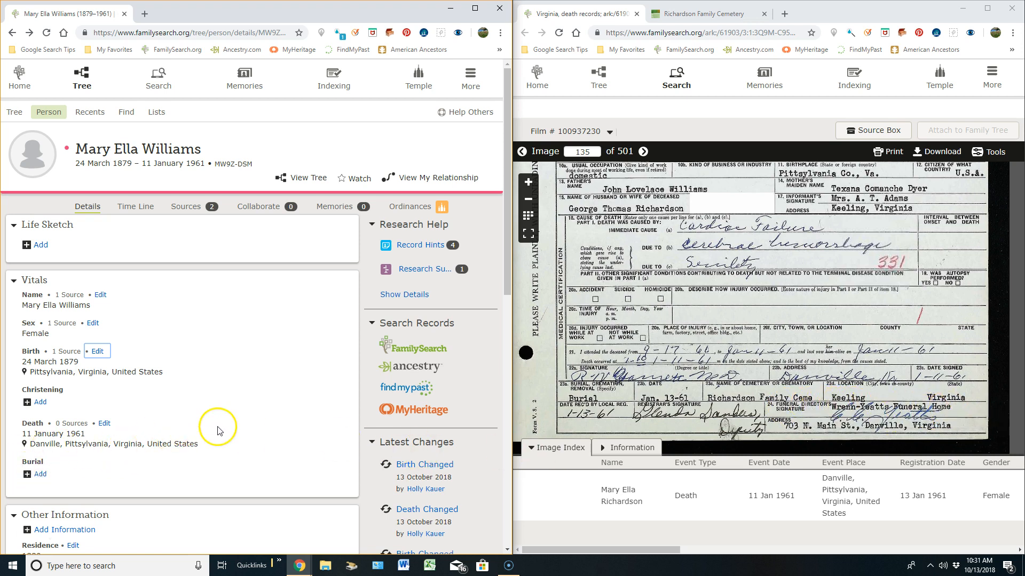
left_click(37, 474)
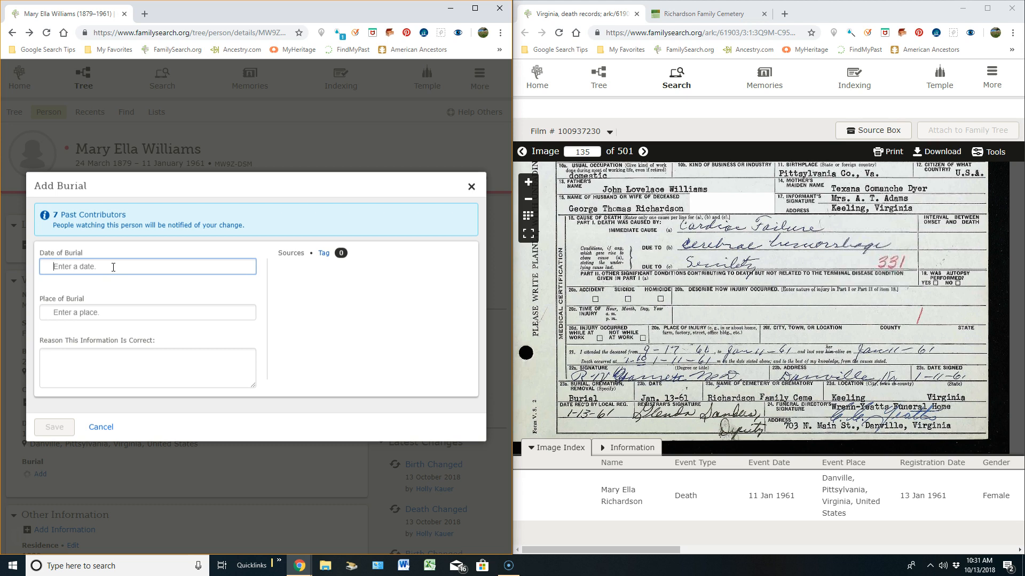
type("13 Jan 1961")
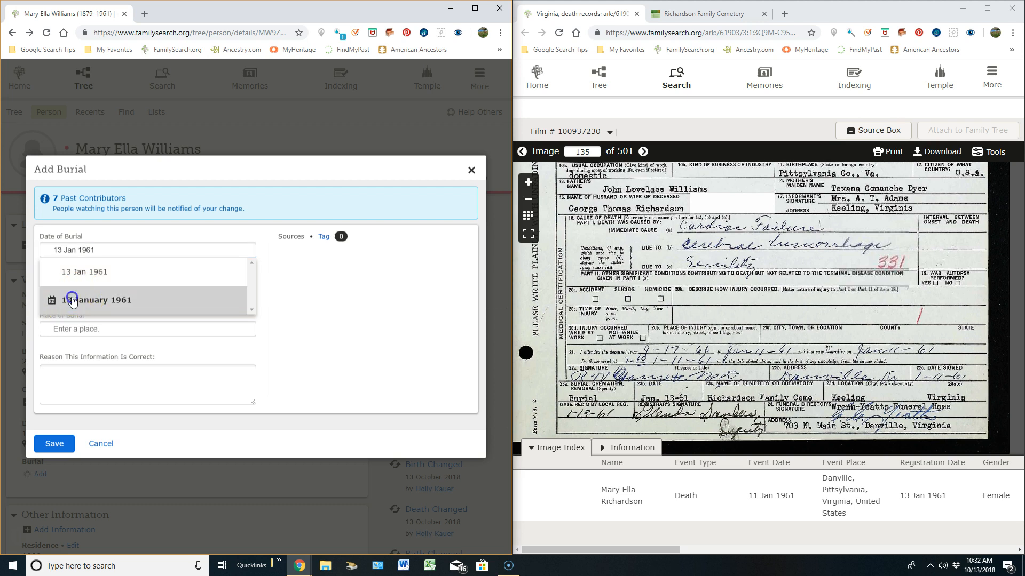
left_click(97, 300)
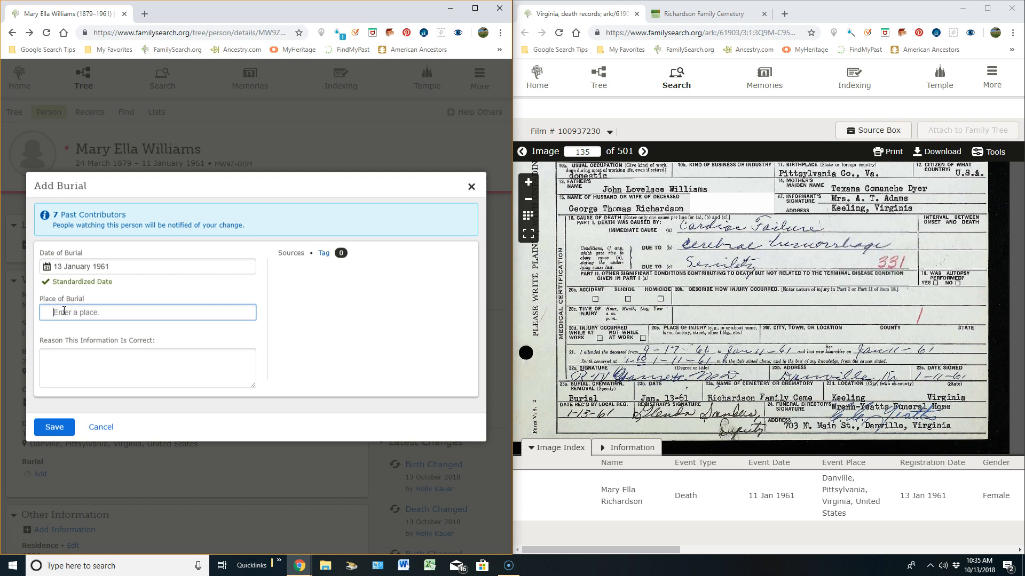
Enter burial place 'Richardson Family Cemetery, Keeling, Virginia, United States' and browse suggestions
type("Richardson Family Cemetery, Keeling, Virginia, United State")
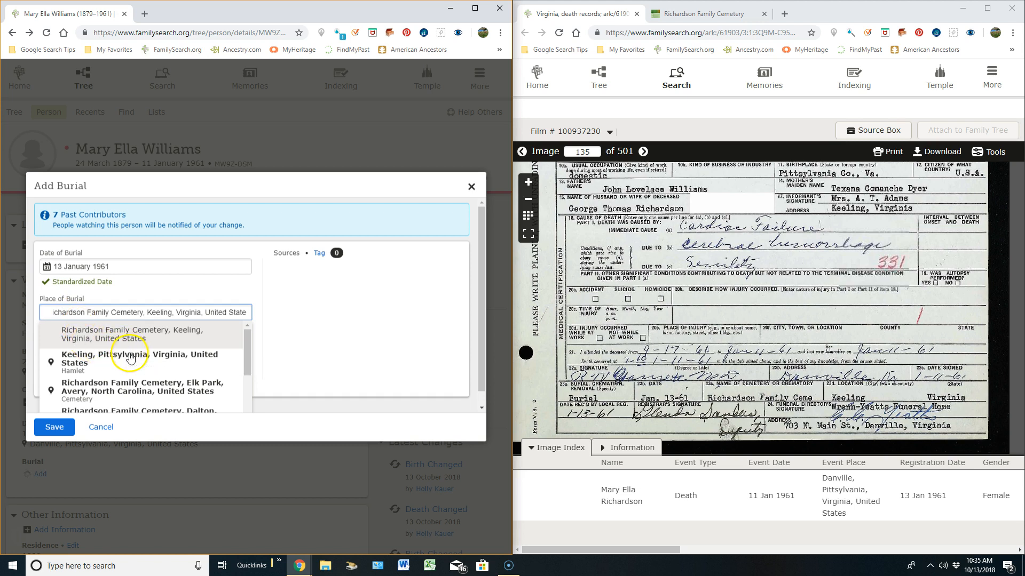
mouse_move(137, 396)
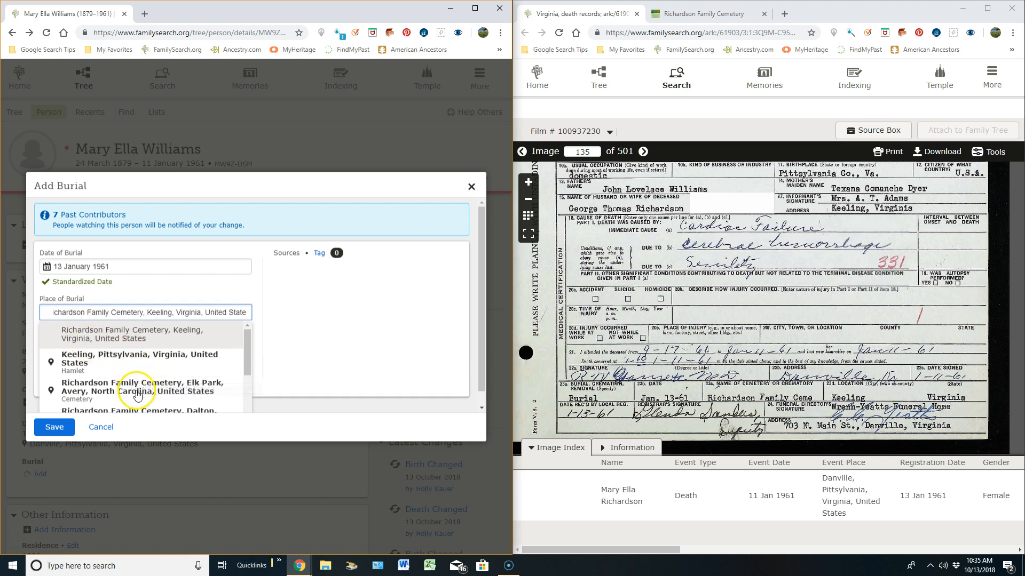
scroll("down", 3)
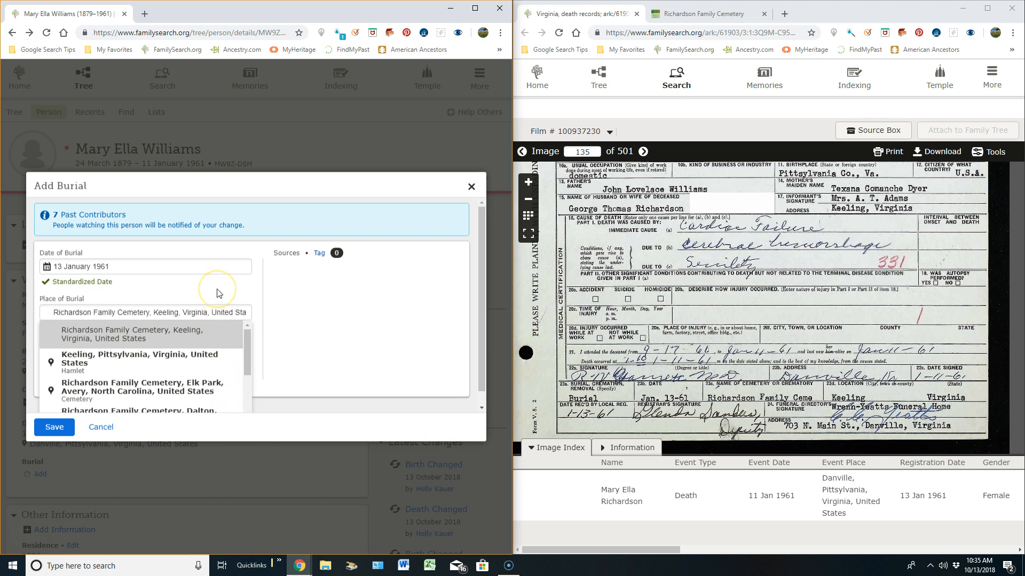
mouse_move(210, 300)
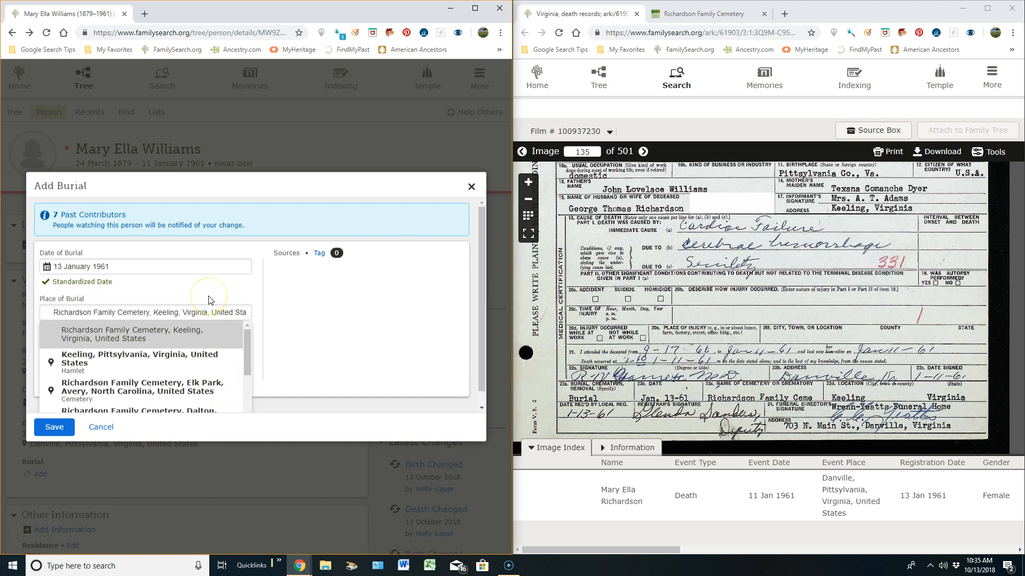
mouse_move(183, 369)
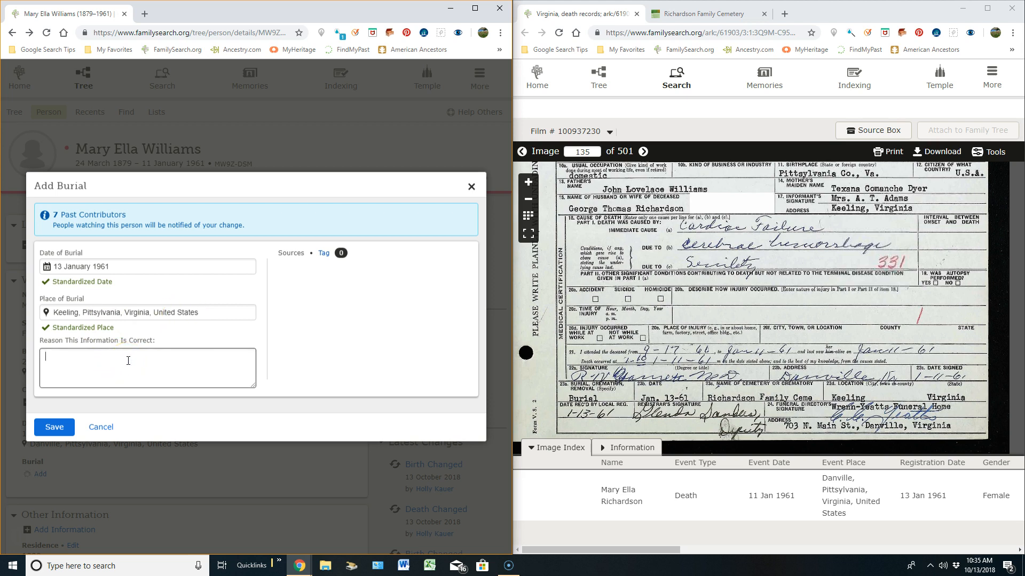
Save the burial with a death-certificate reason, adding Richardson Family Cemetery burial mention
type("Death C")
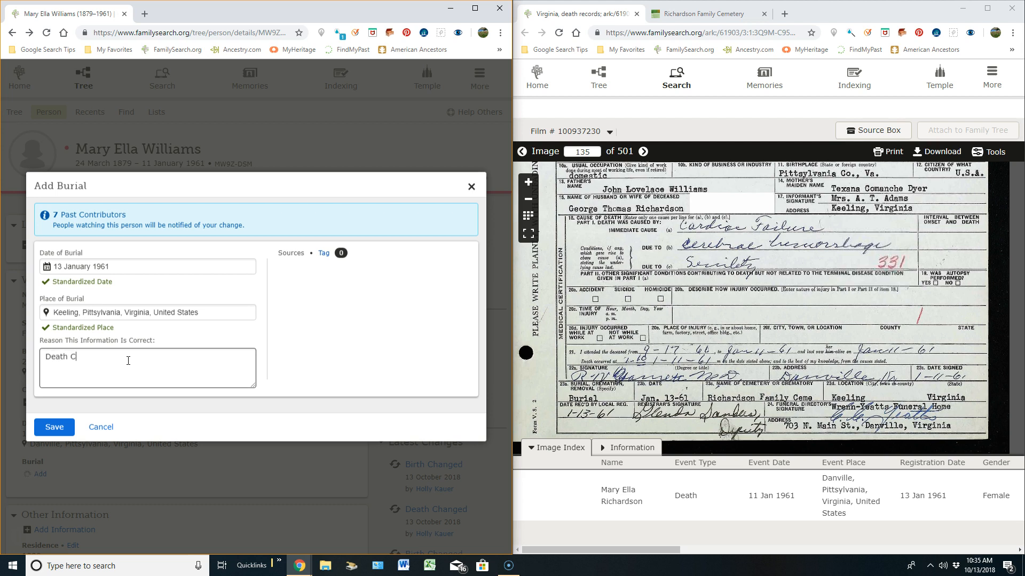
type("ertifec")
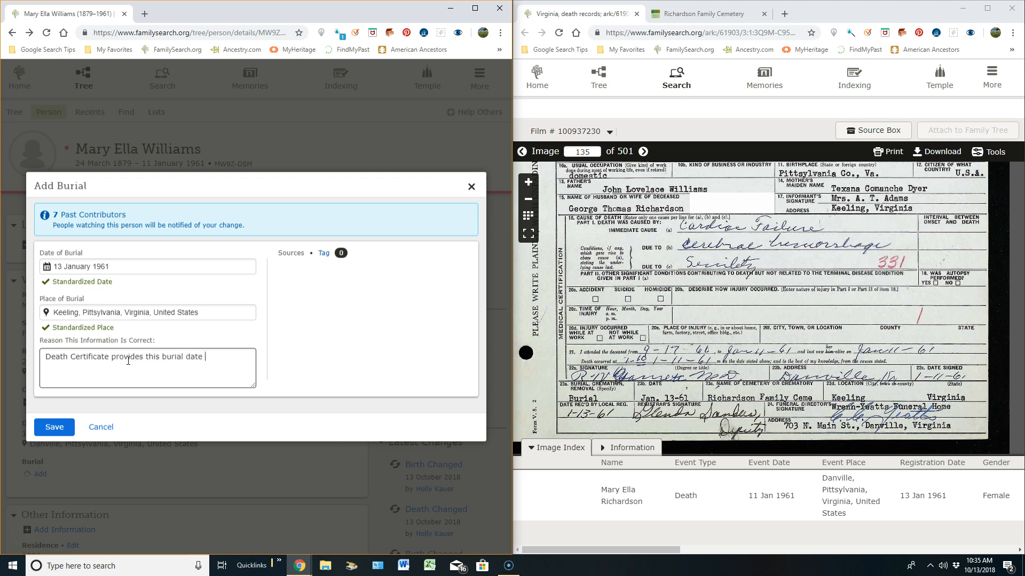
left_click(55, 427)
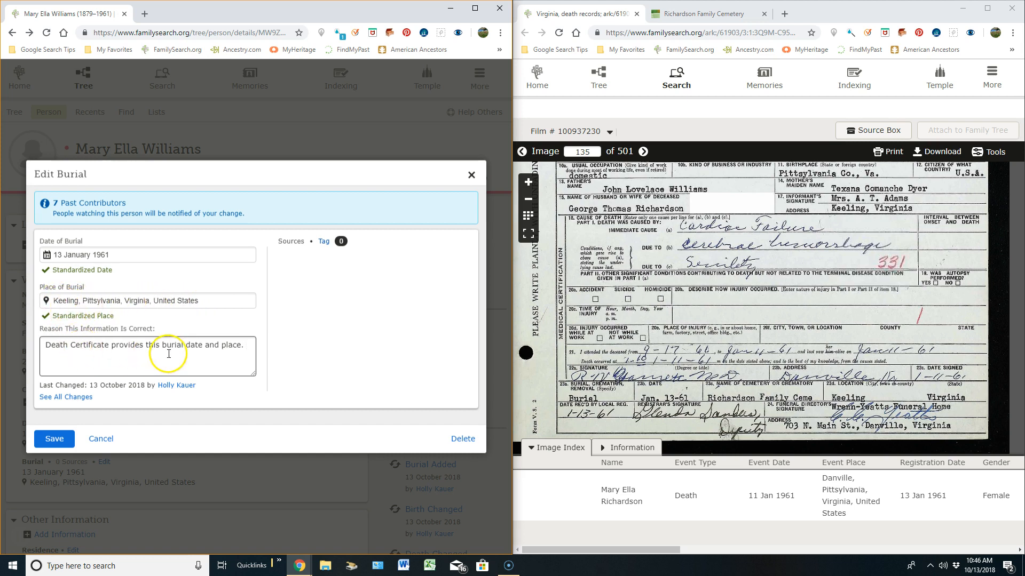
type("It also states that Mary was buried in the Richardson Family Cemetery.")
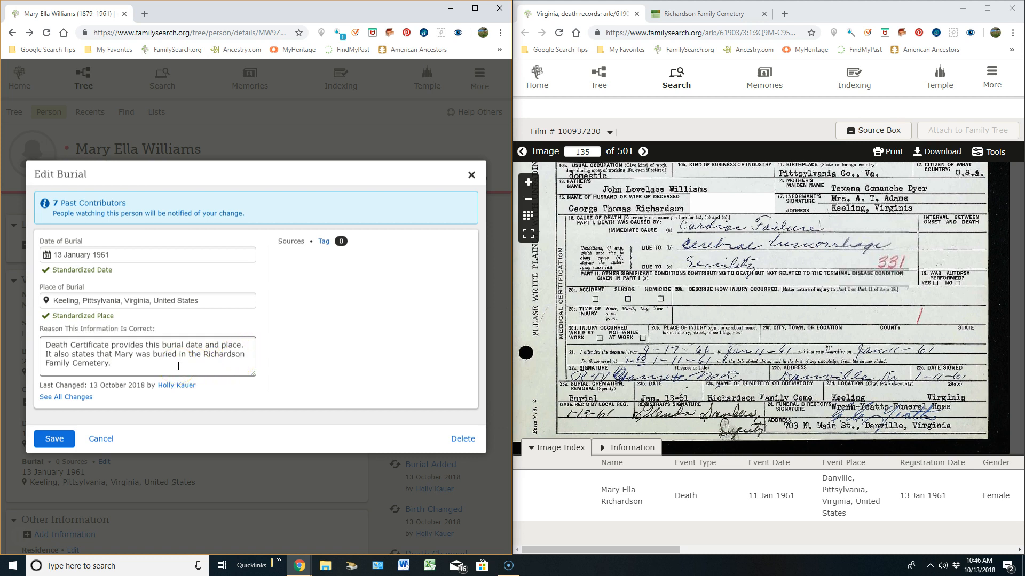
mouse_move(193, 368)
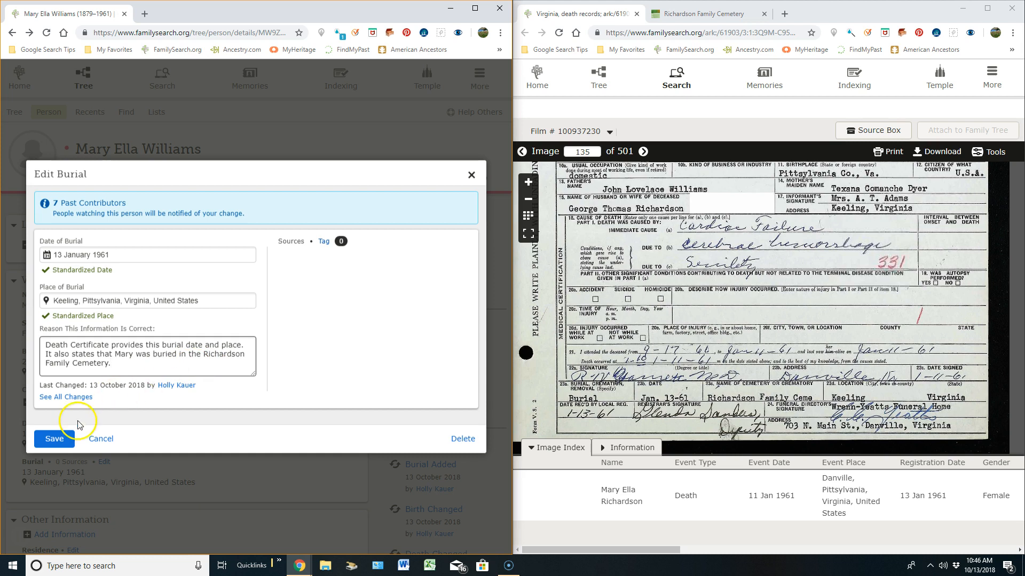
left_click(55, 439)
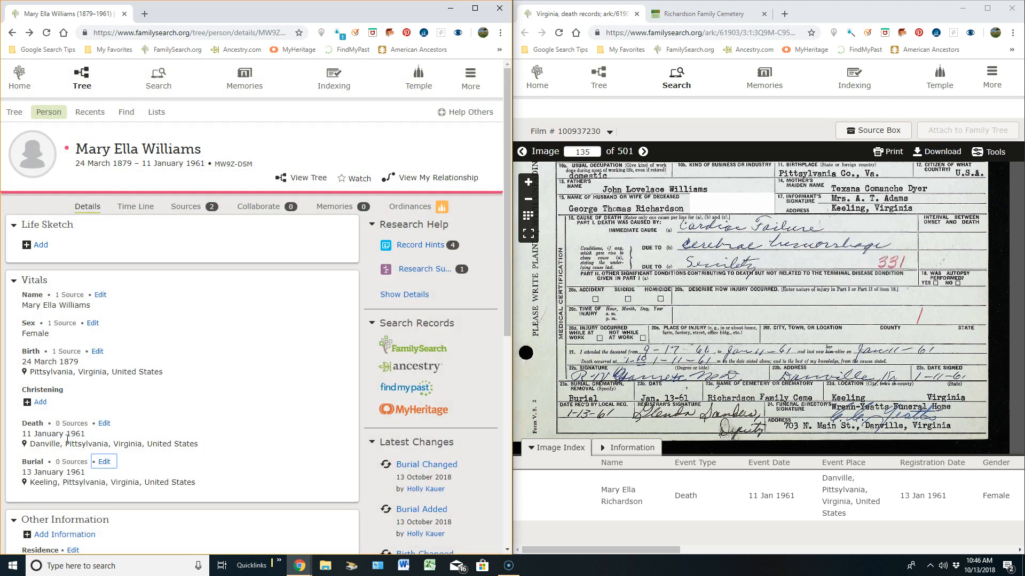